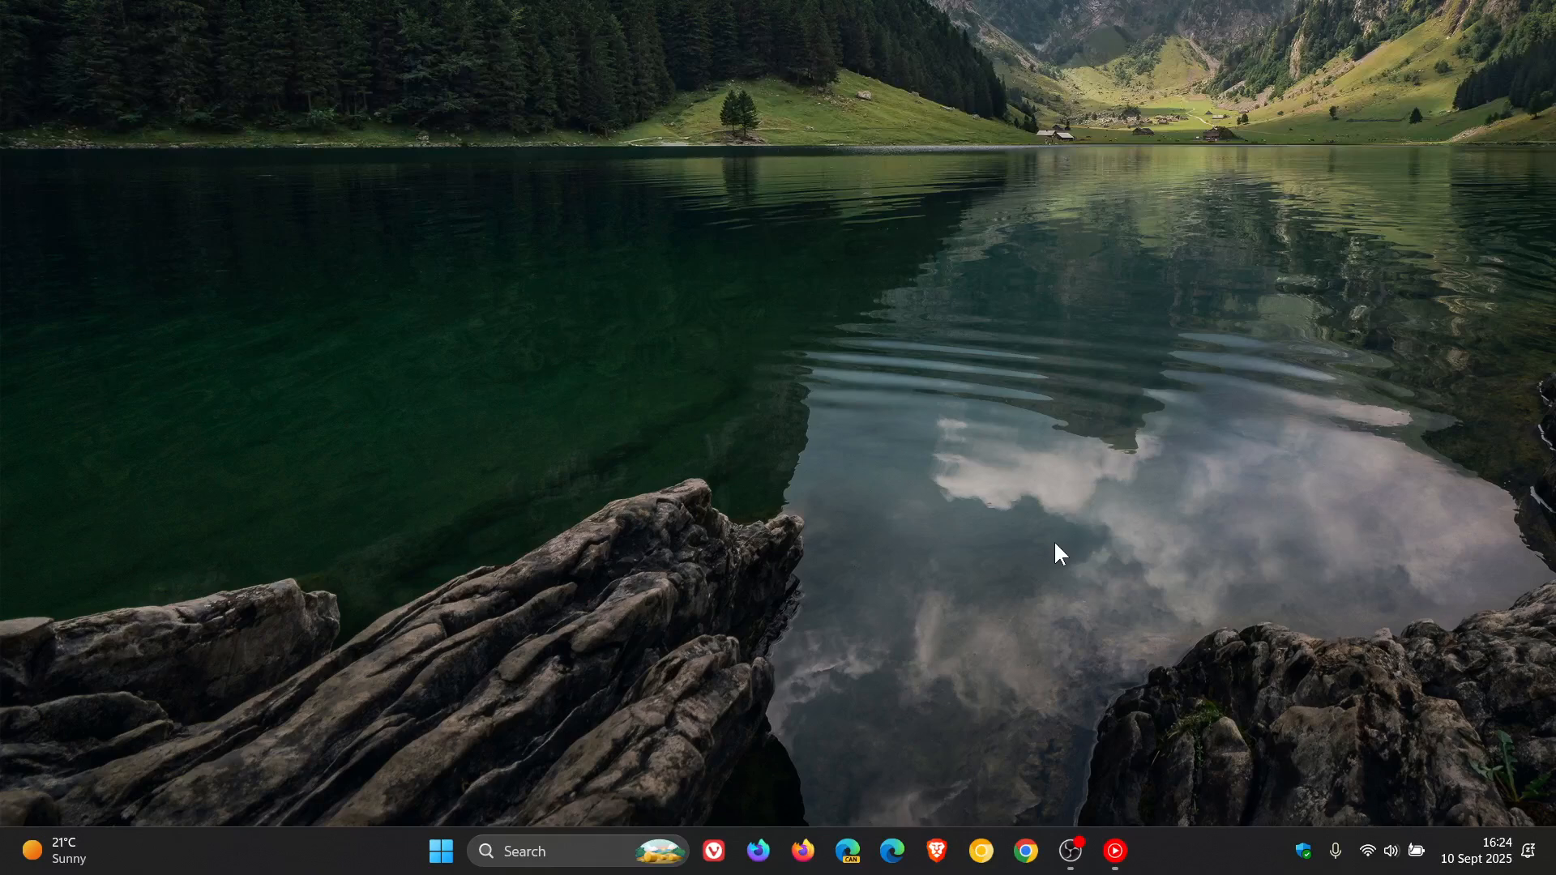
- Launch Settings from the Start menu, landing on the Windows Update page
left_click(441, 851)
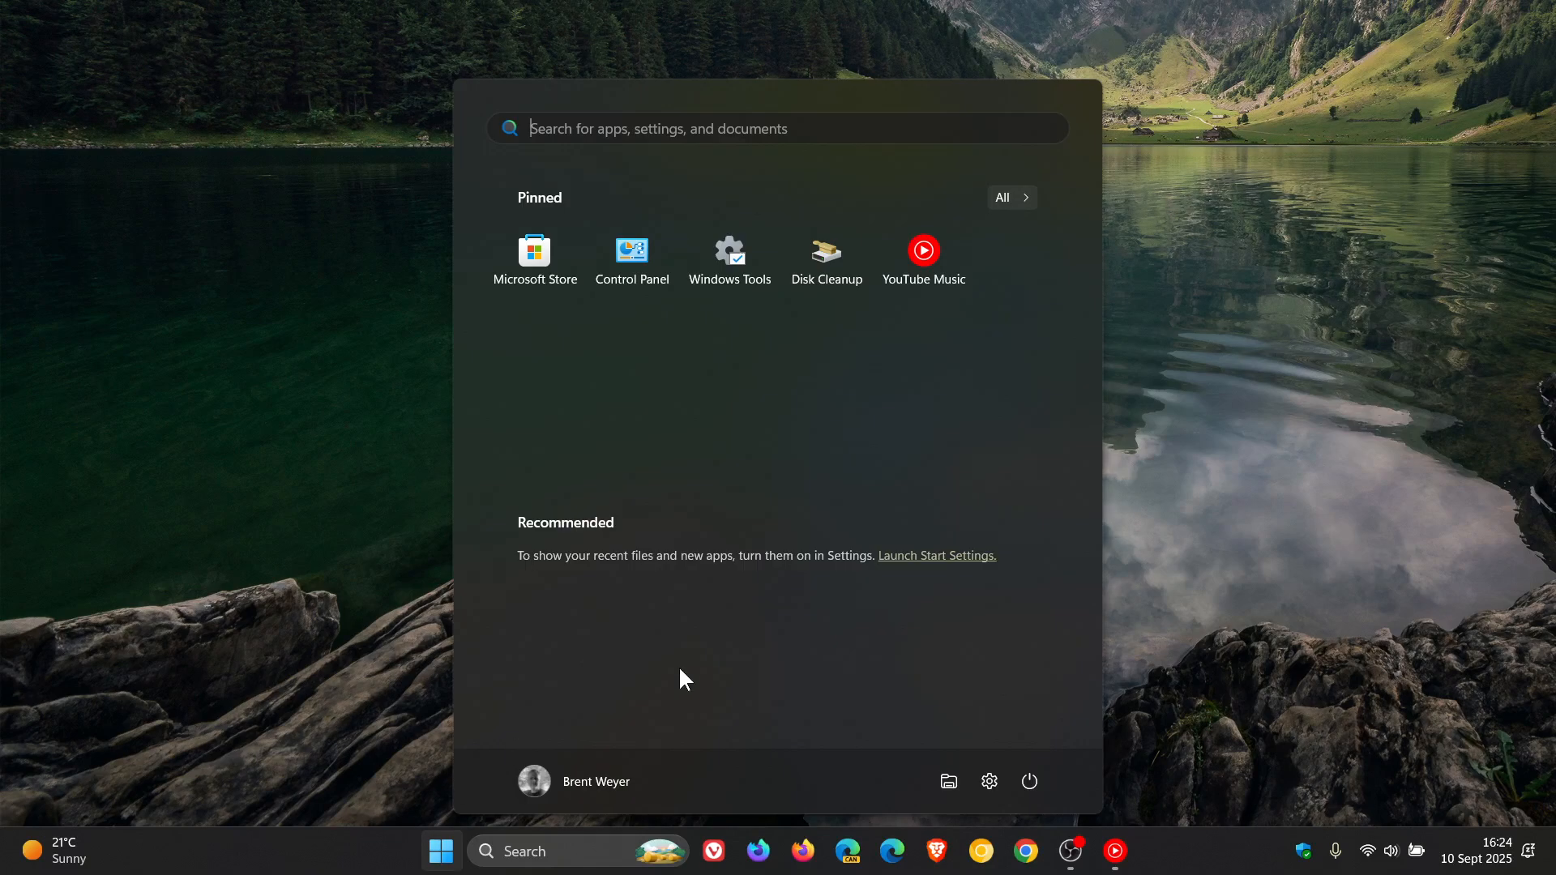
left_click(989, 781)
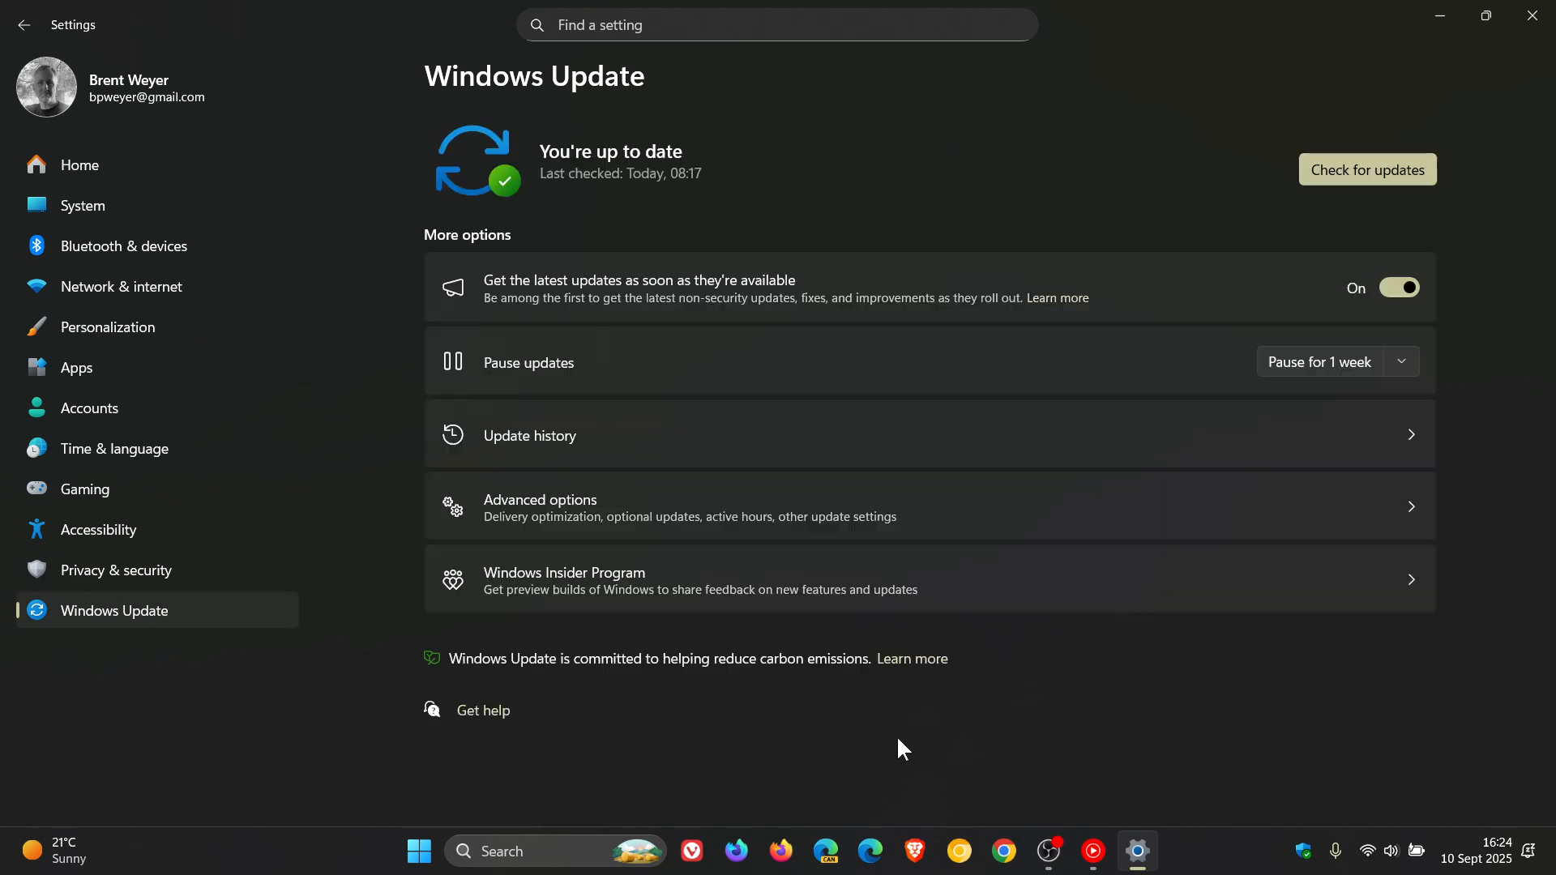
- Show Update history listing KB5065426 at the top of 50 quality updates
left_click(529, 436)
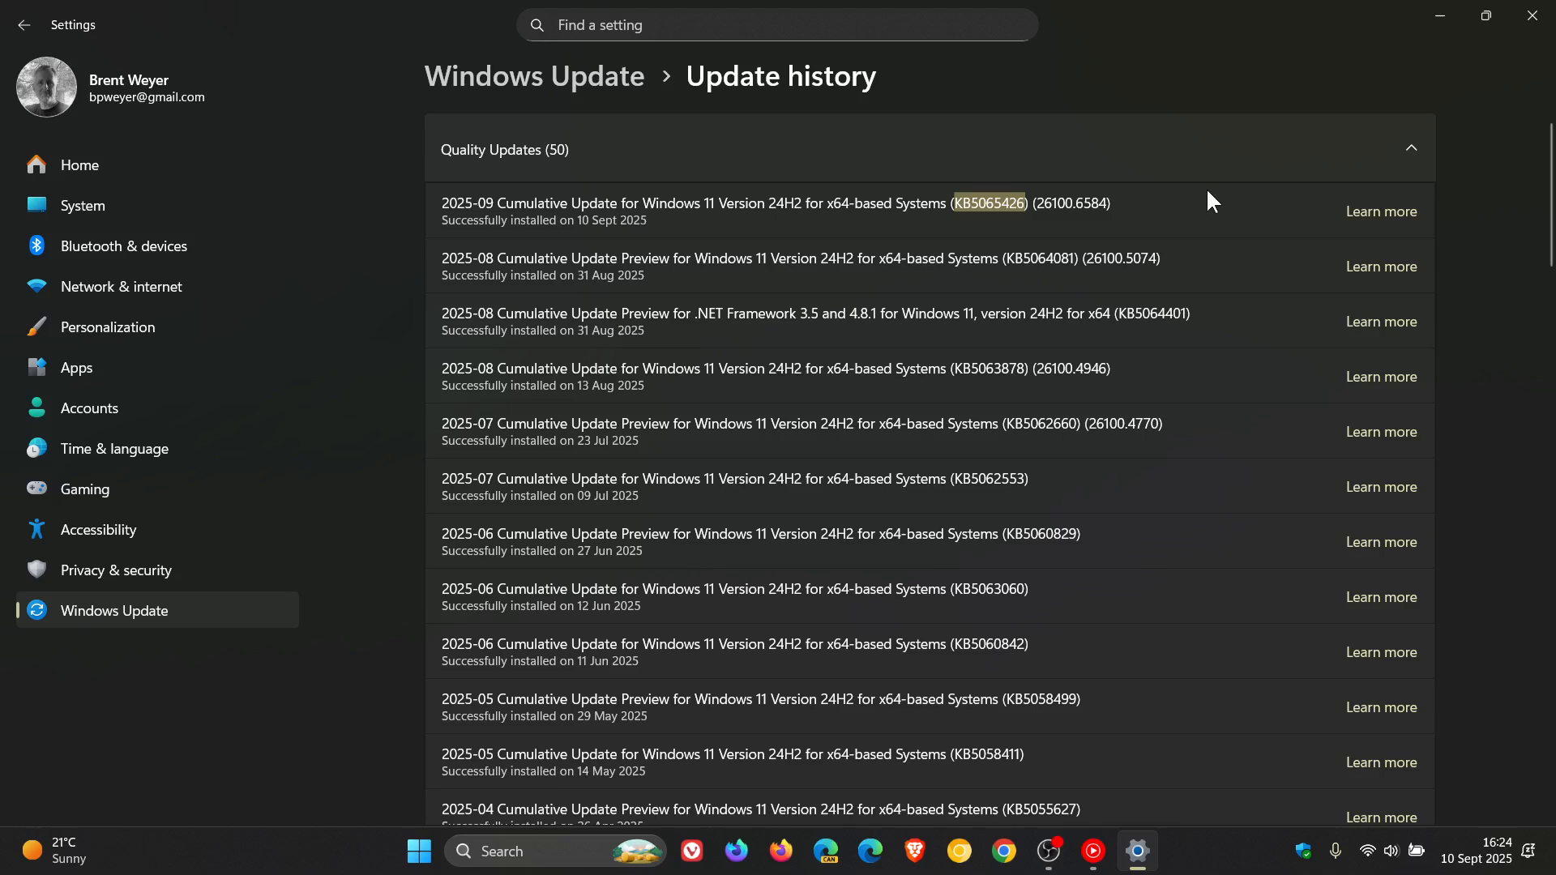
mouse_move(1219, 196)
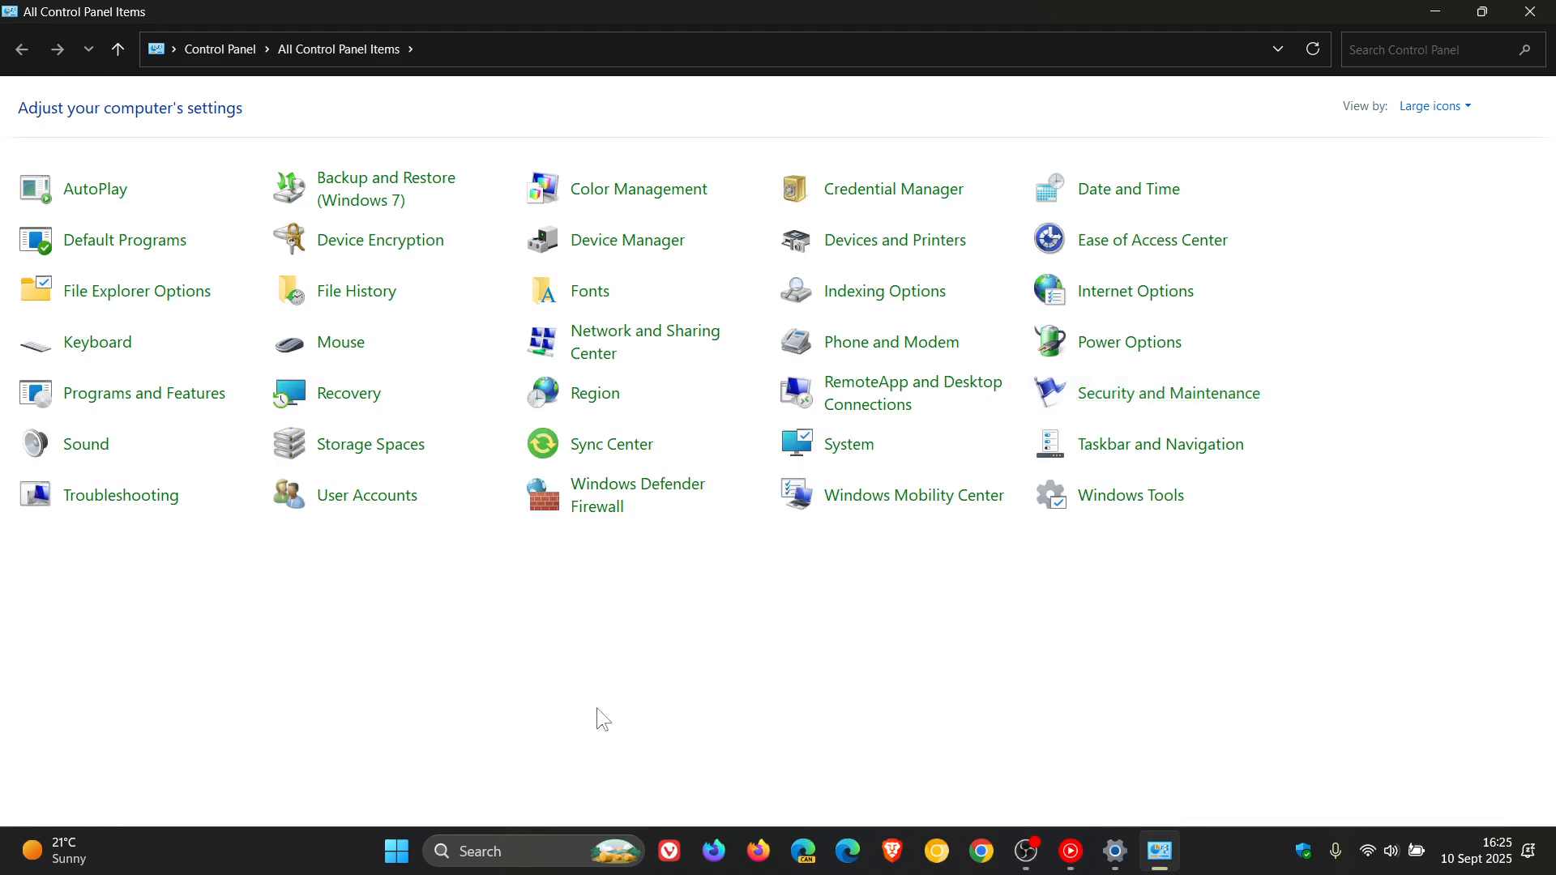
mouse_move(367, 496)
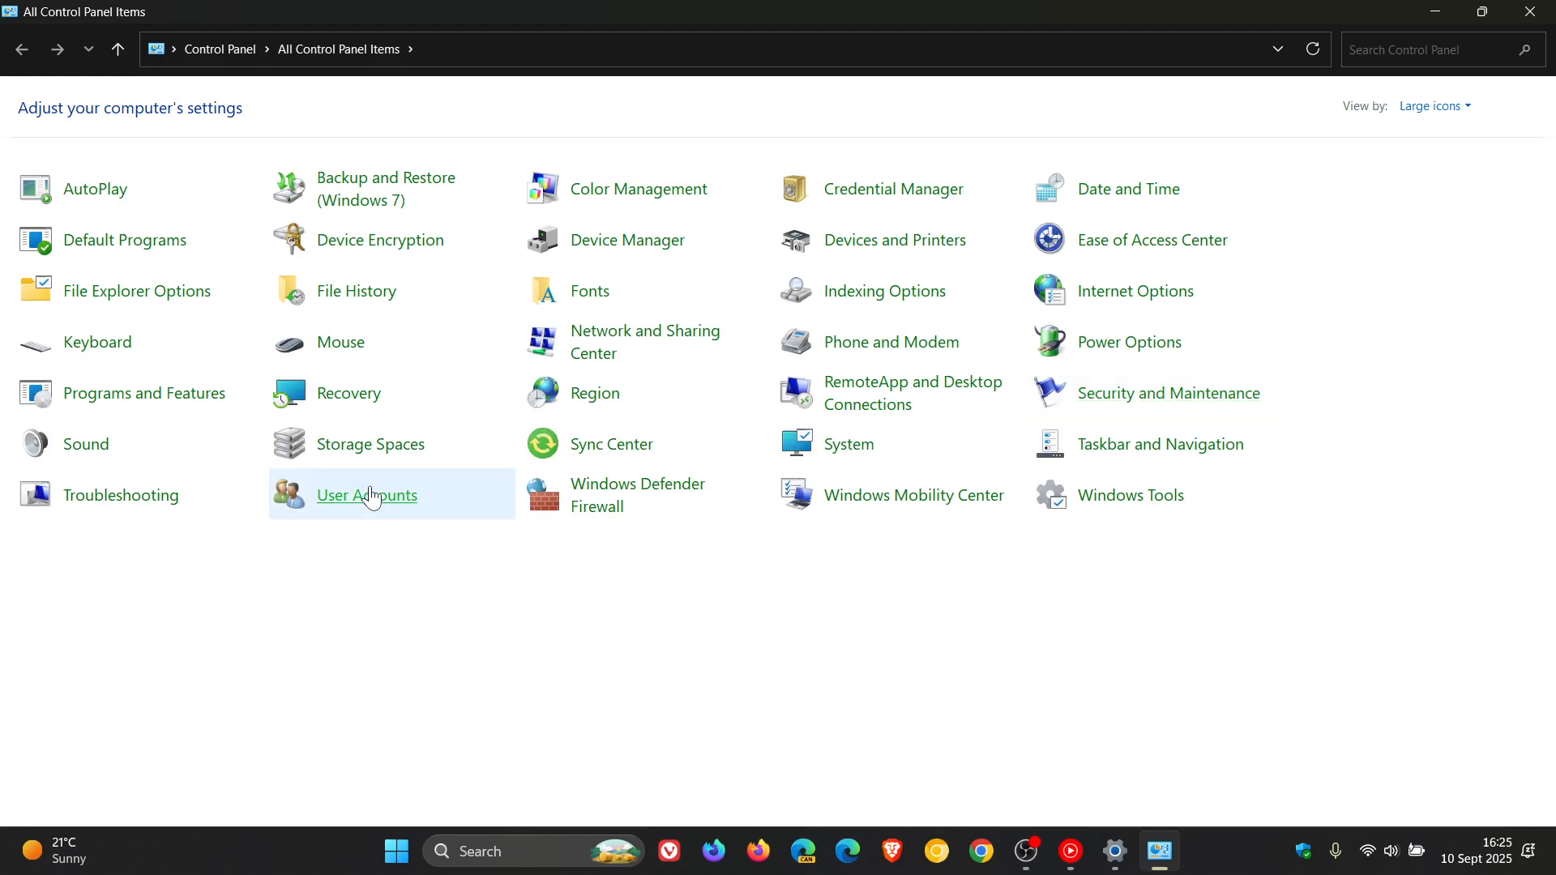
- View the administrator's User Accounts page in Control Panel, then close the window
left_click(366, 494)
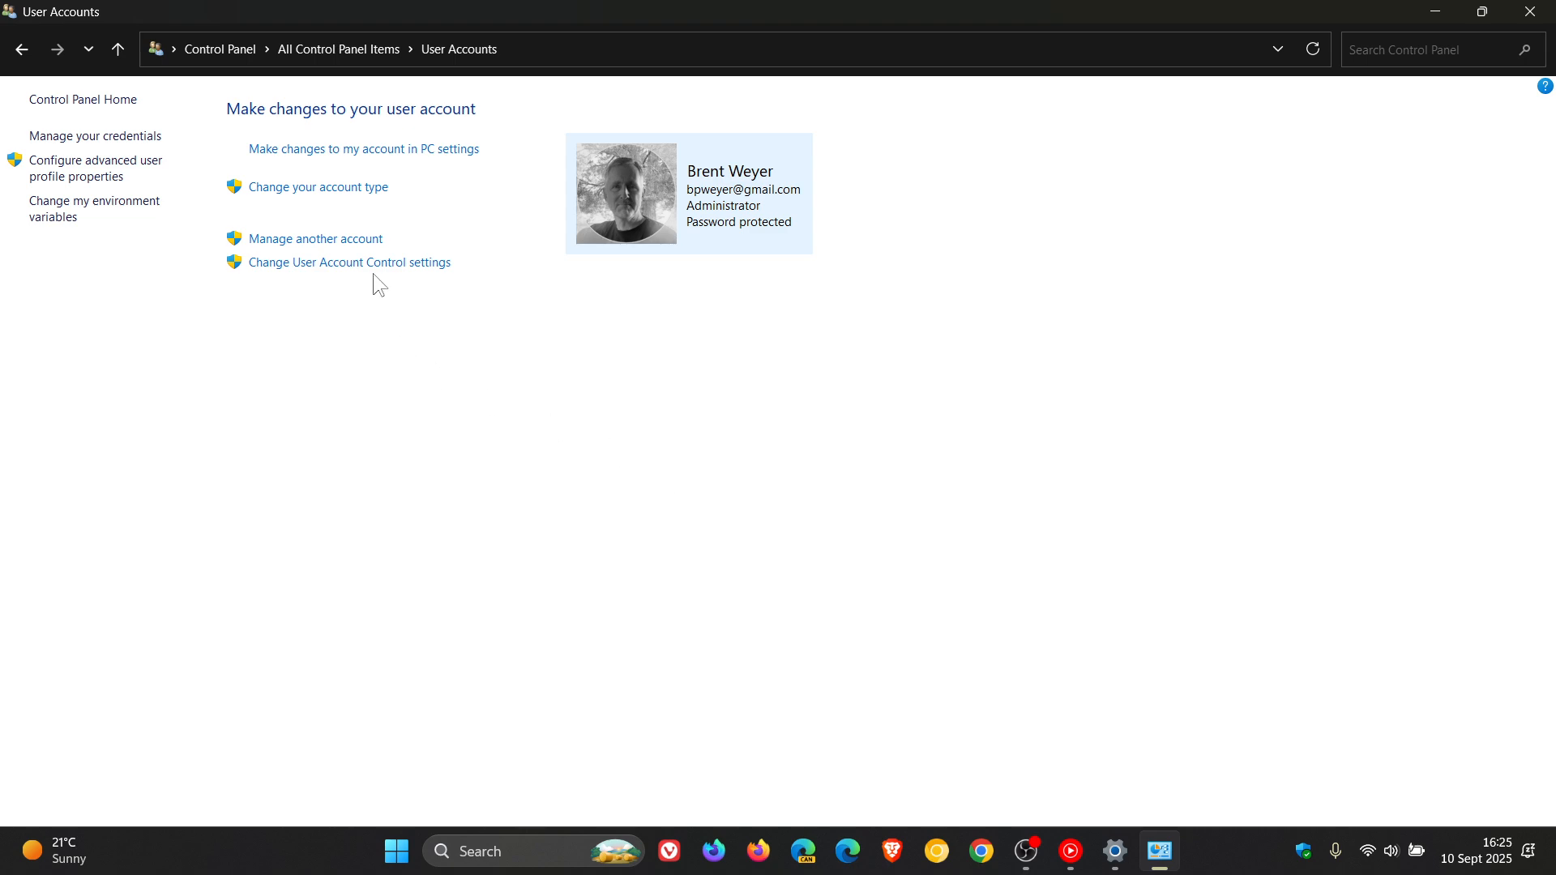
left_click(349, 262)
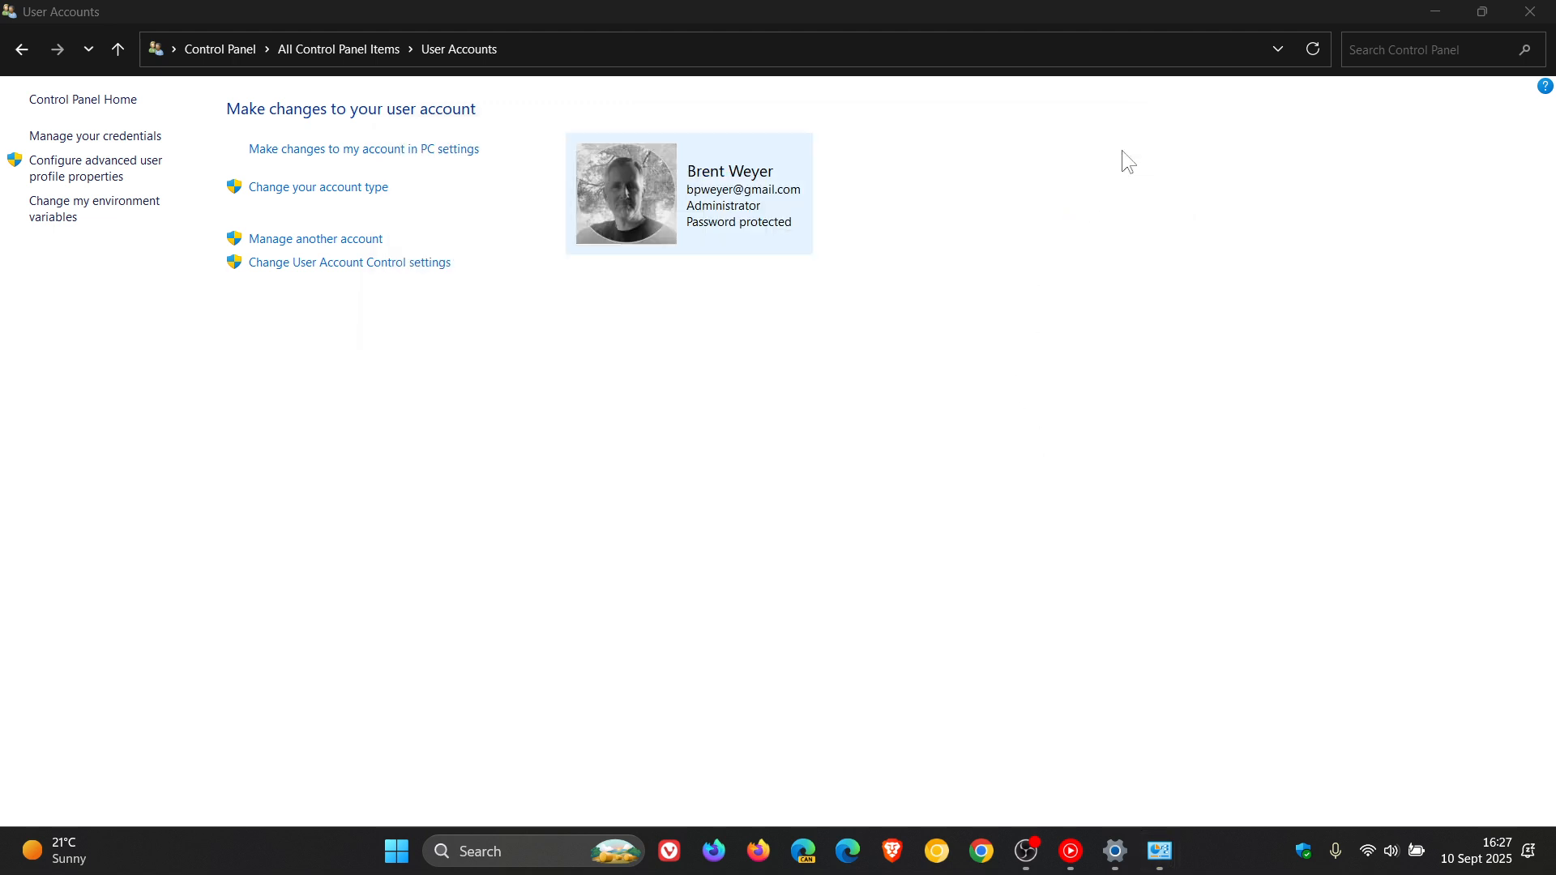
left_click(1529, 11)
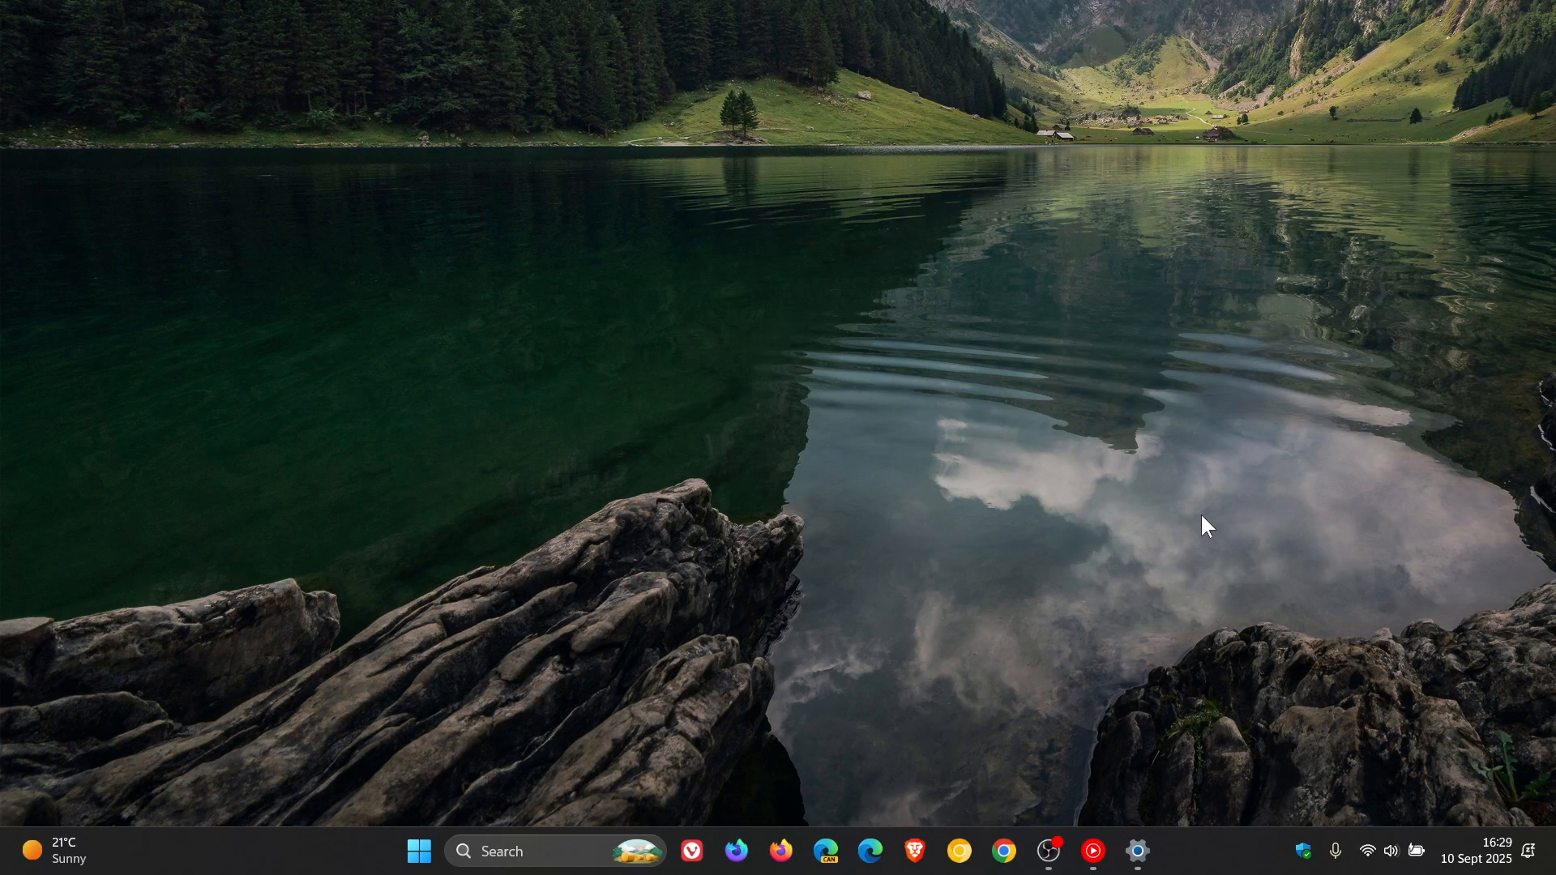
- Close the running Settings app from its taskbar icon, leaving an empty desktop
left_click(1138, 852)
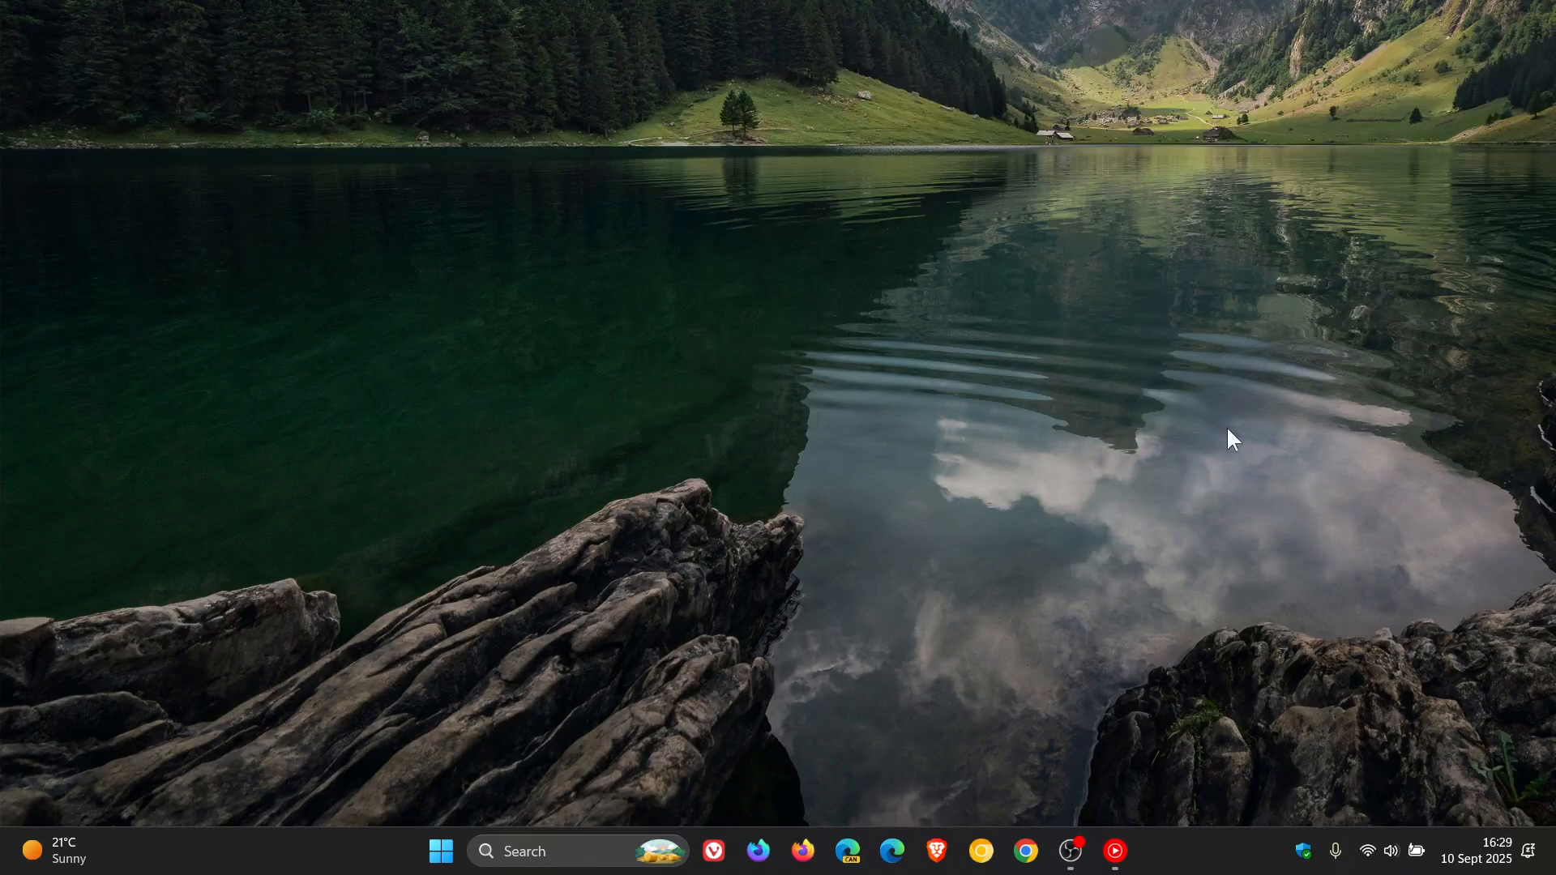
mouse_move(1143, 587)
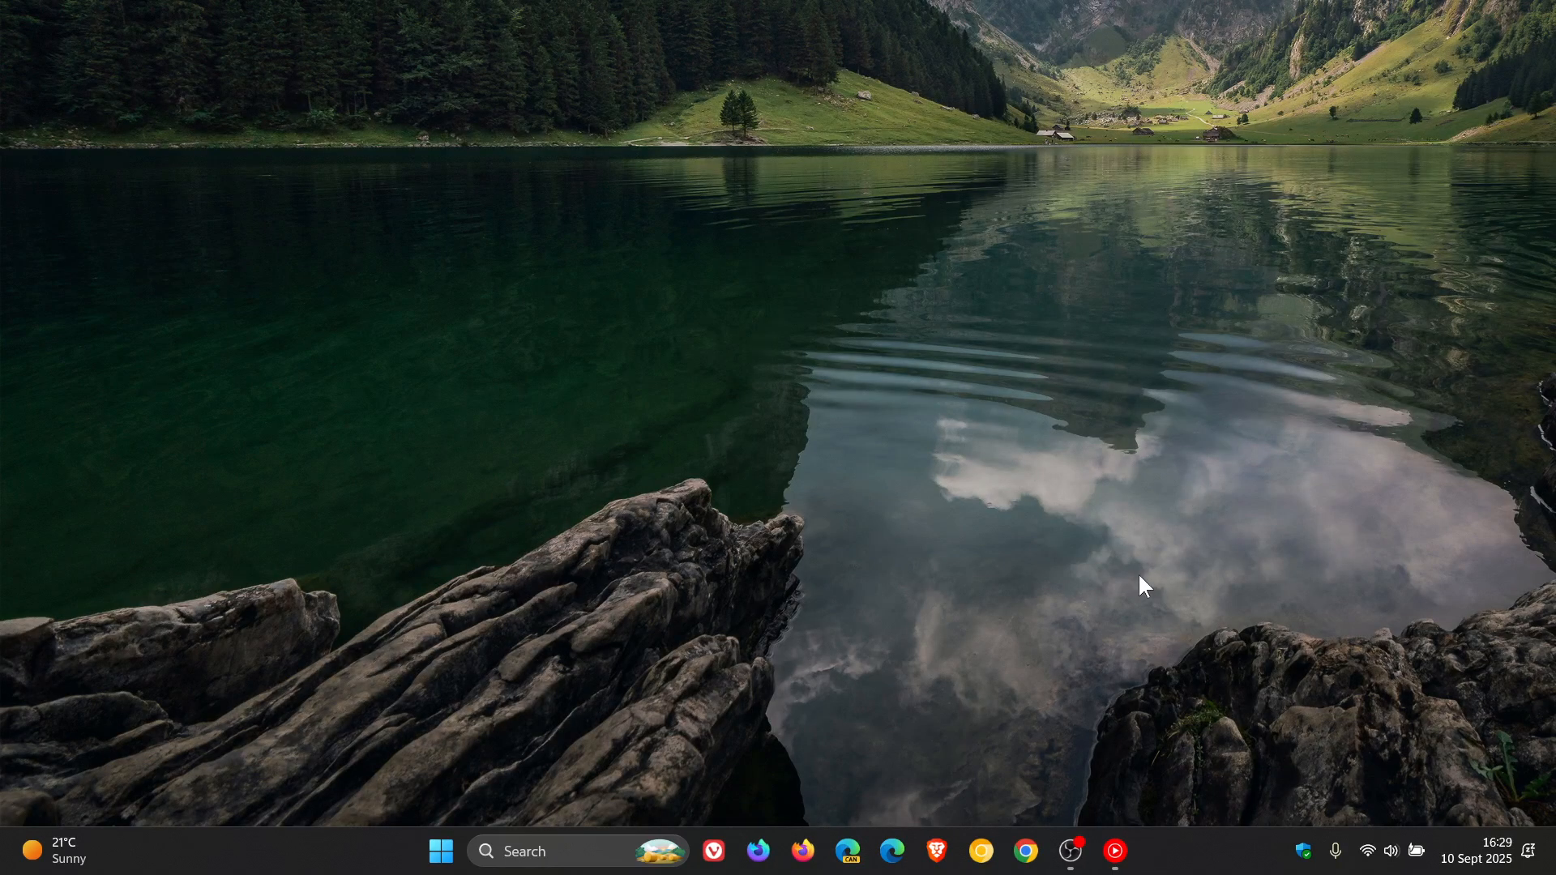
mouse_move(1071, 822)
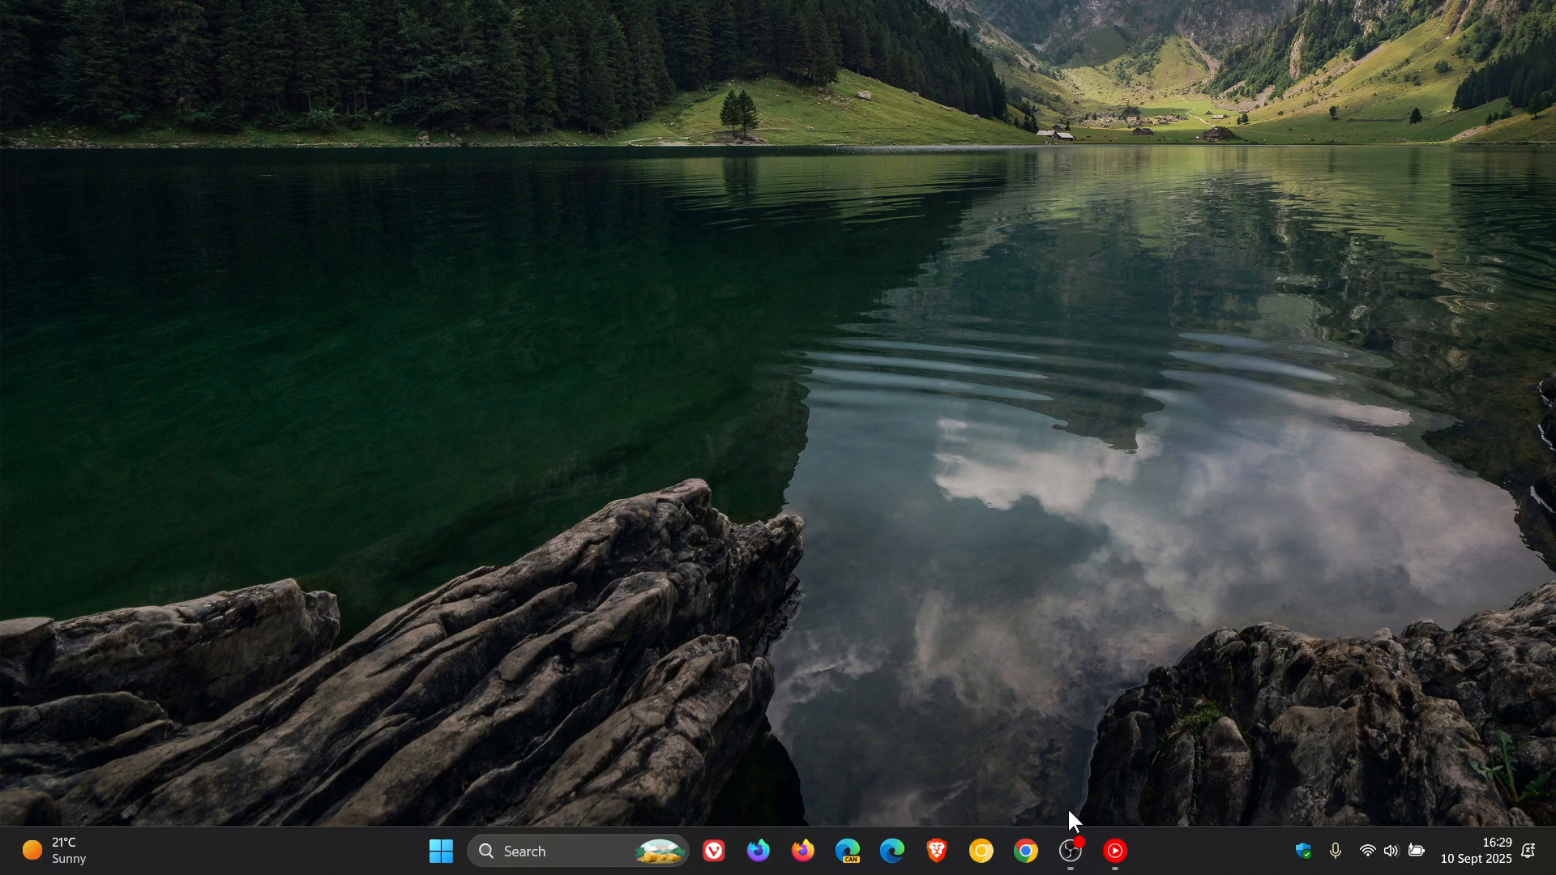
left_click(1068, 851)
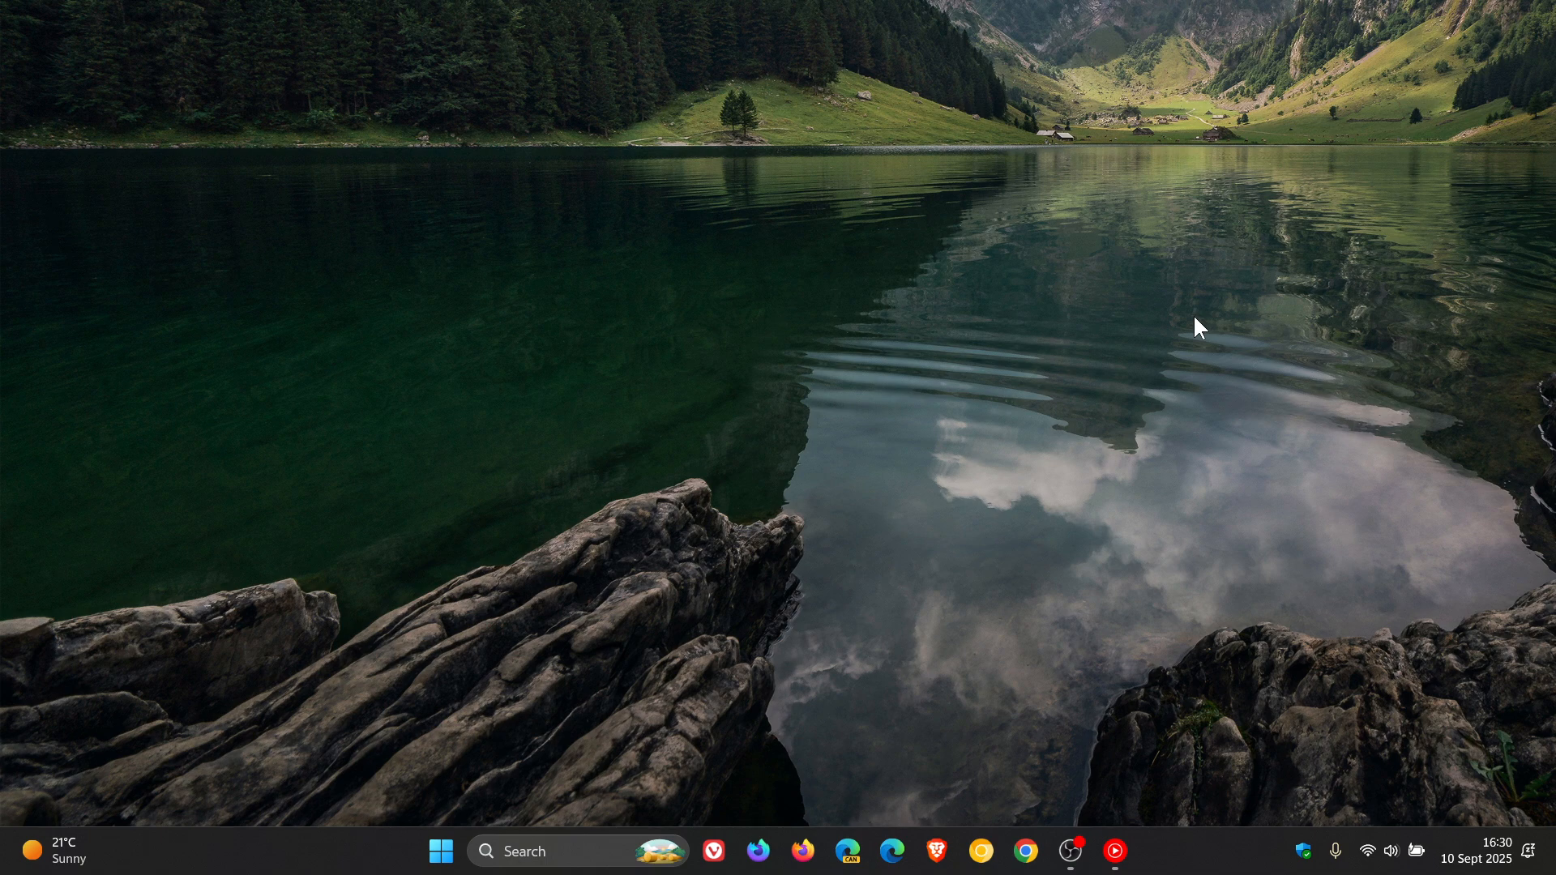
mouse_move(1028, 442)
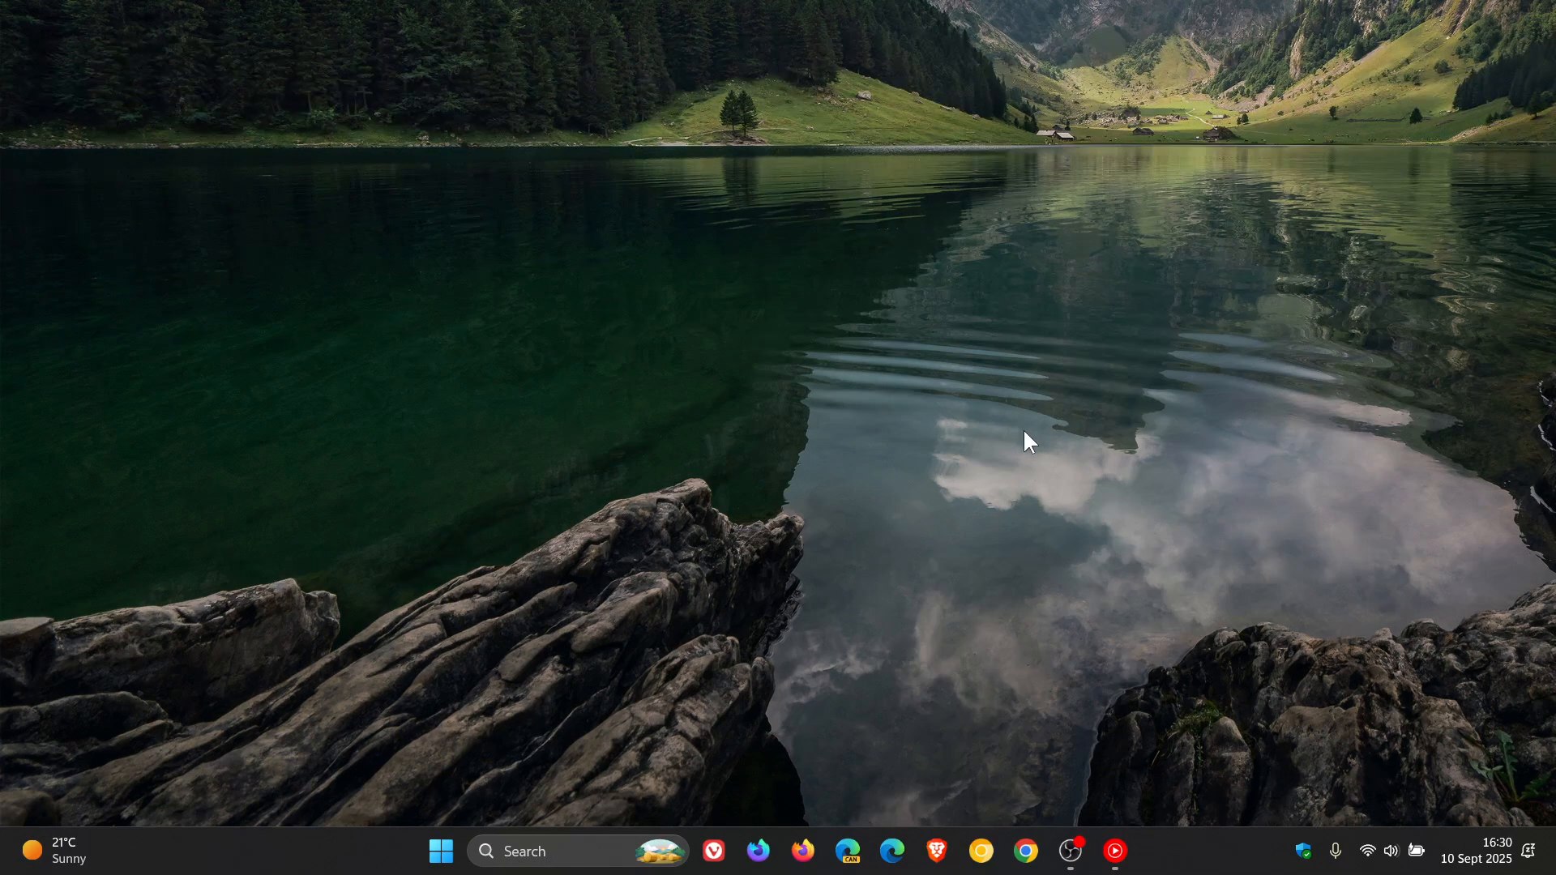